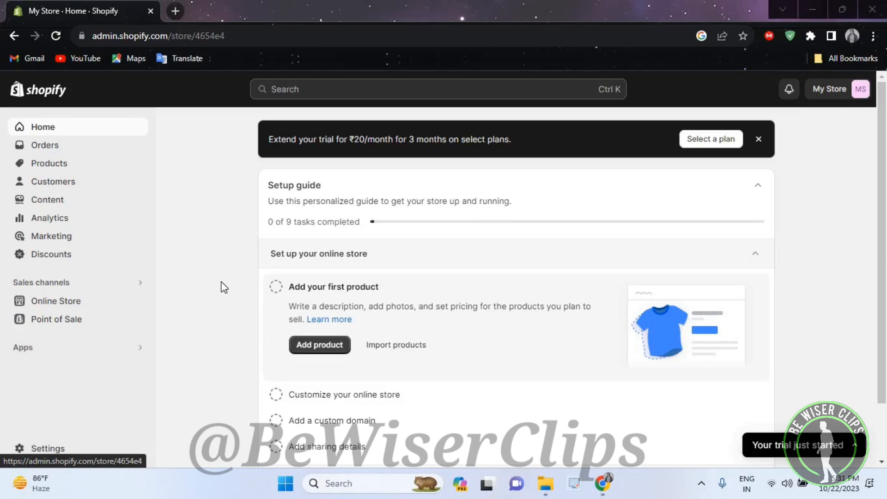
{"action": "mouse_move", "coordinate": [50, 236]}
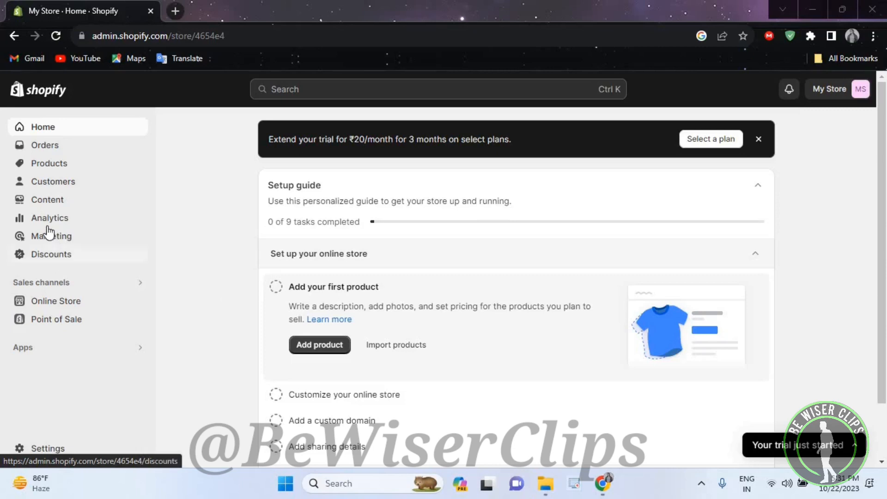
Step: Go to the Analytics overview from the store's admin sidebar
{"action": "left_click", "coordinate": [50, 218]}
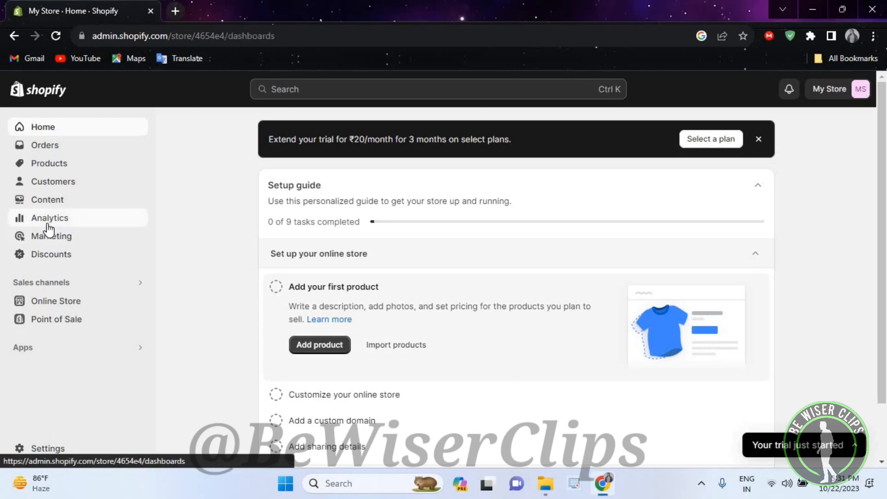
Step: Open the Reports list under Analytics and browse its 81 store reports
{"action": "left_click", "coordinate": [49, 218]}
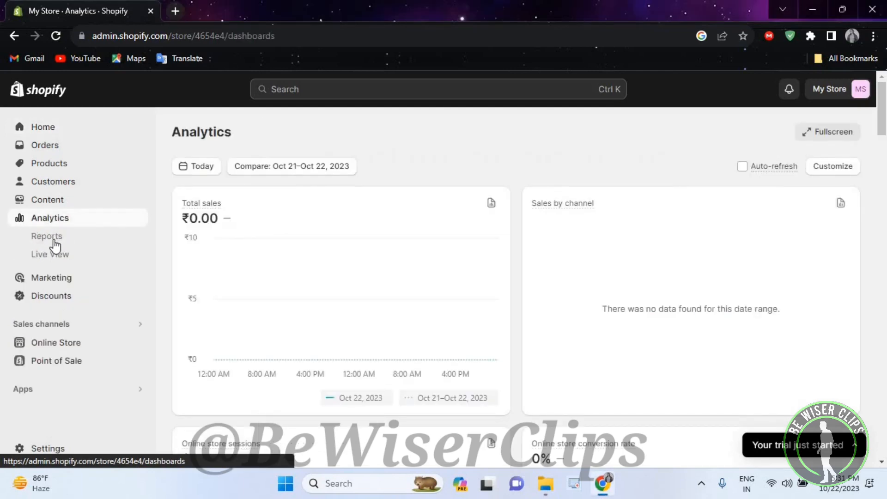
{"action": "left_click", "coordinate": [47, 235]}
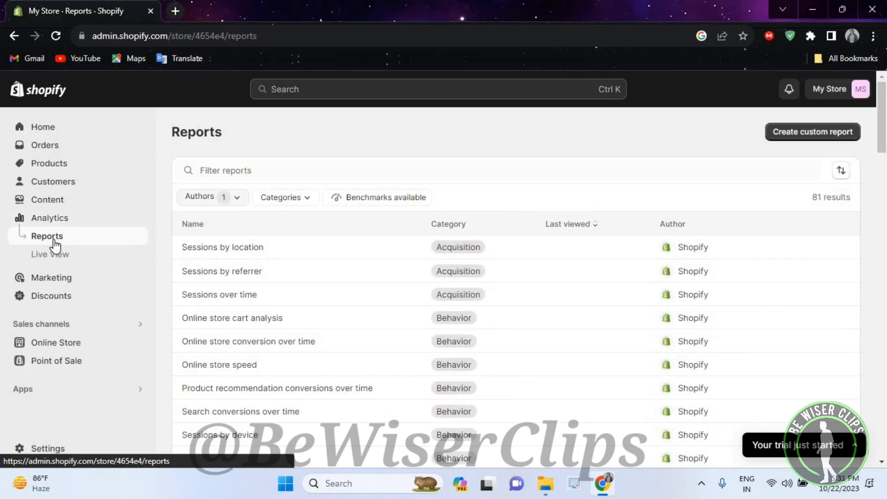
{"action": "scroll", "scroll_direction": "down", "scroll_amount": 3}
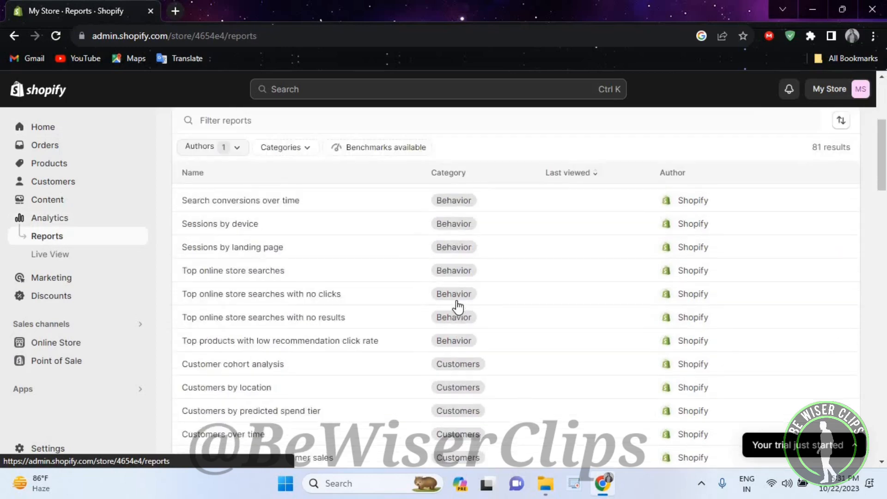
{"action": "scroll", "scroll_direction": "up", "scroll_amount": 3}
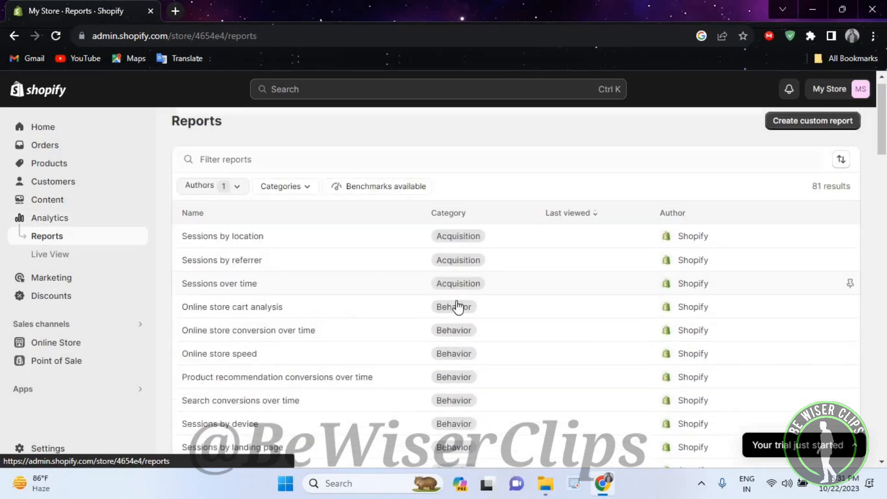